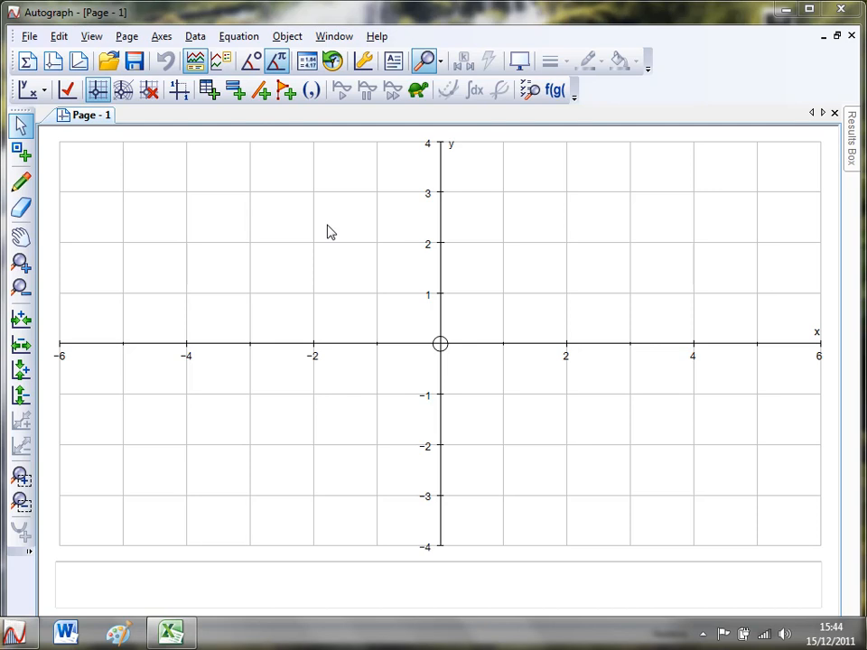
mouse_move(217, 436)
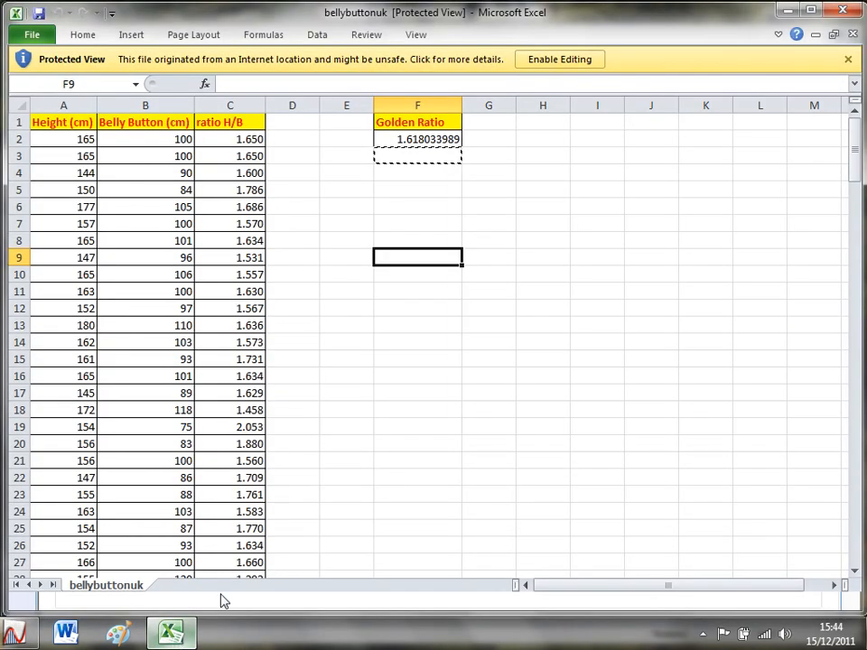
Step: Mark out the Height and Belly Button columns, 186 pairs of measurements, as one block
left_click(417, 461)
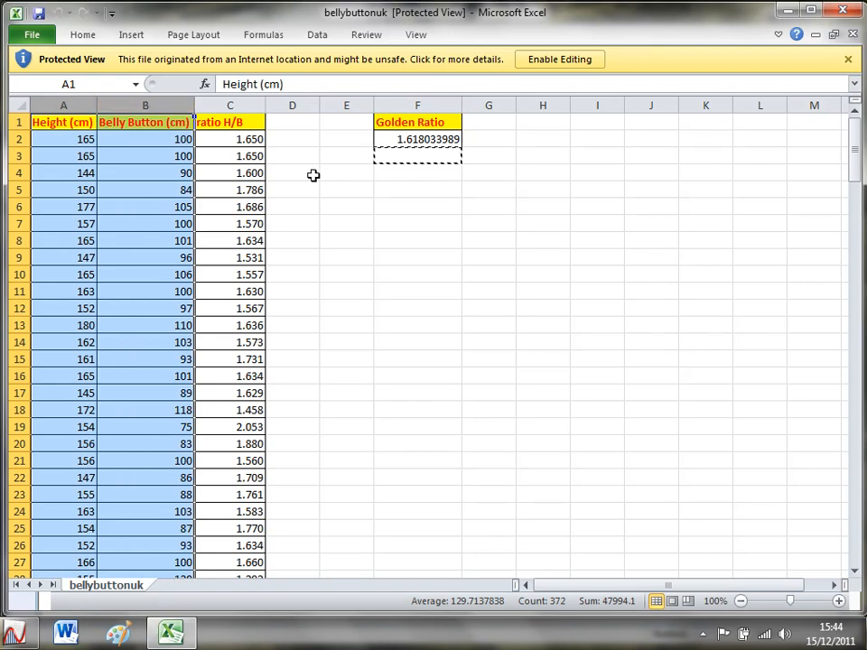
mouse_move(148, 145)
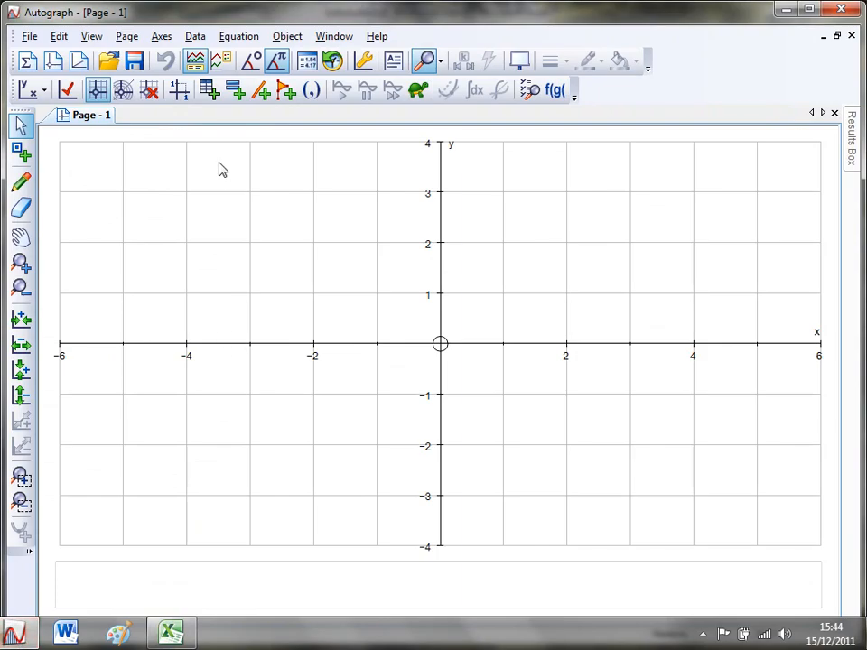
mouse_move(208, 91)
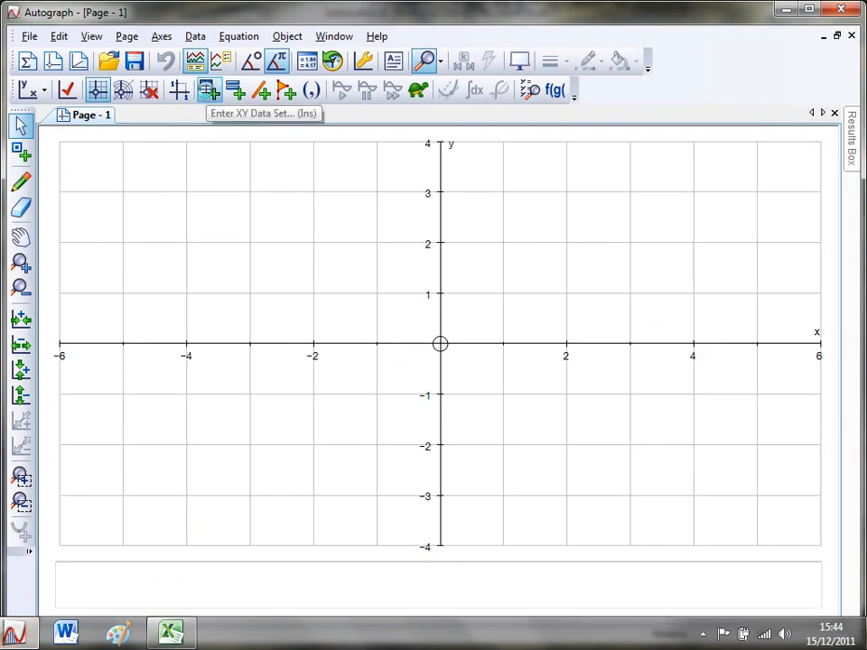
Step: Paste the copied data as an XY set, using the Height and Belly Button headers as axis labels
right_click(64, 152)
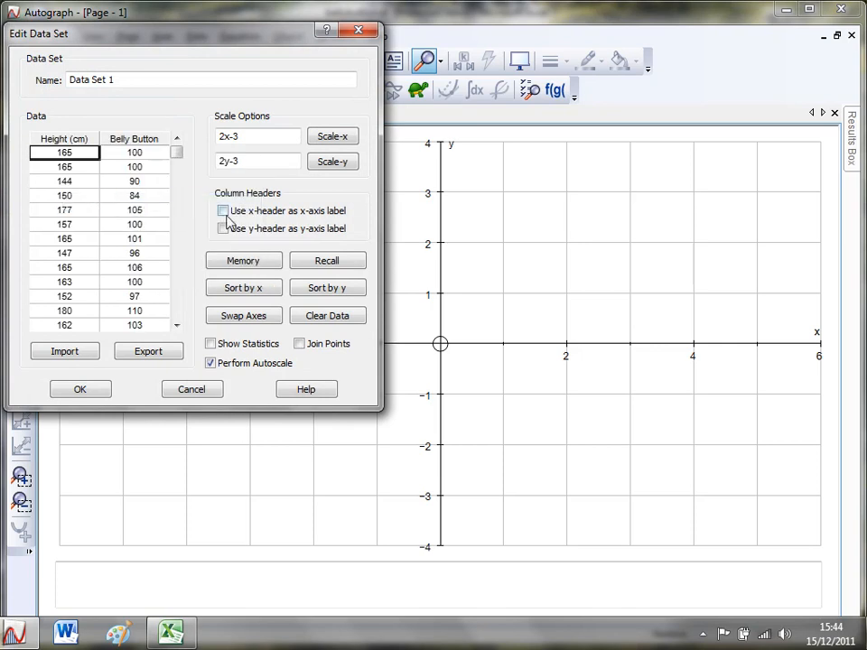
left_click(222, 209)
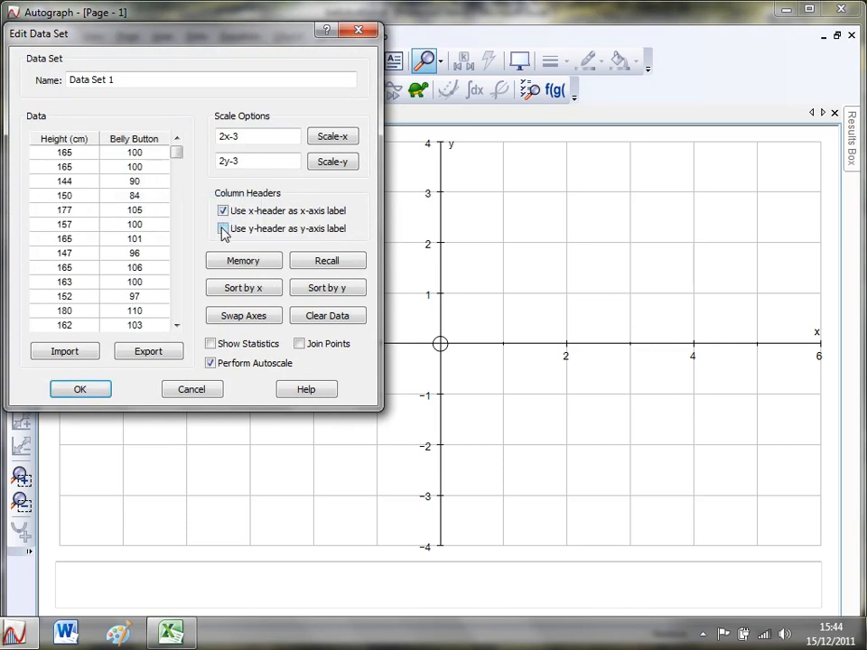
left_click(222, 228)
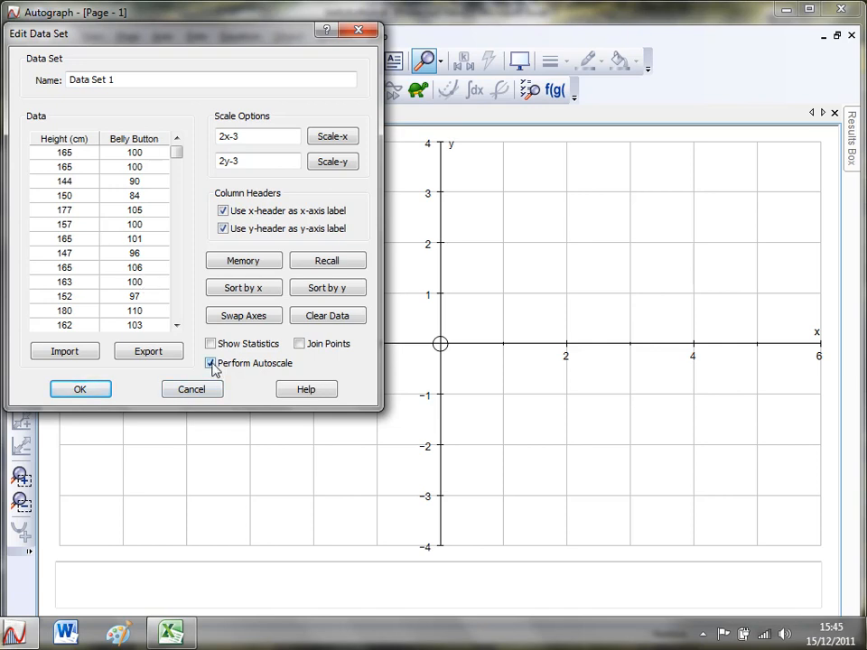
left_click(79, 390)
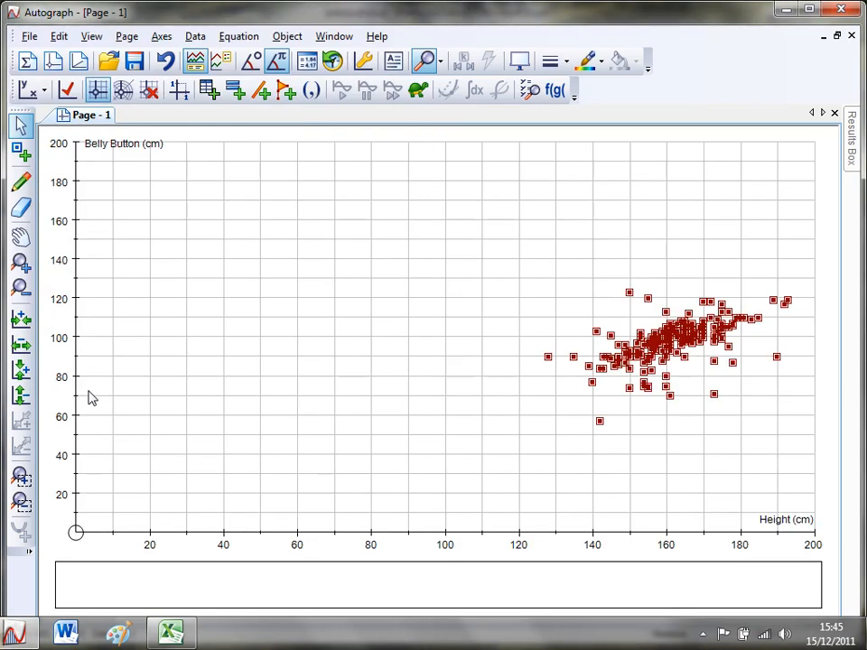
mouse_move(110, 399)
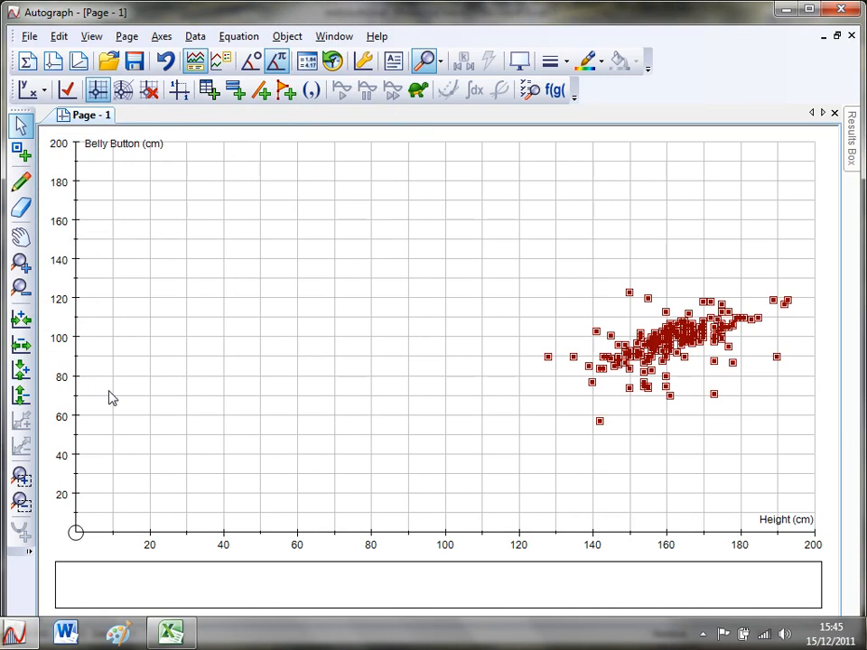
mouse_move(527, 504)
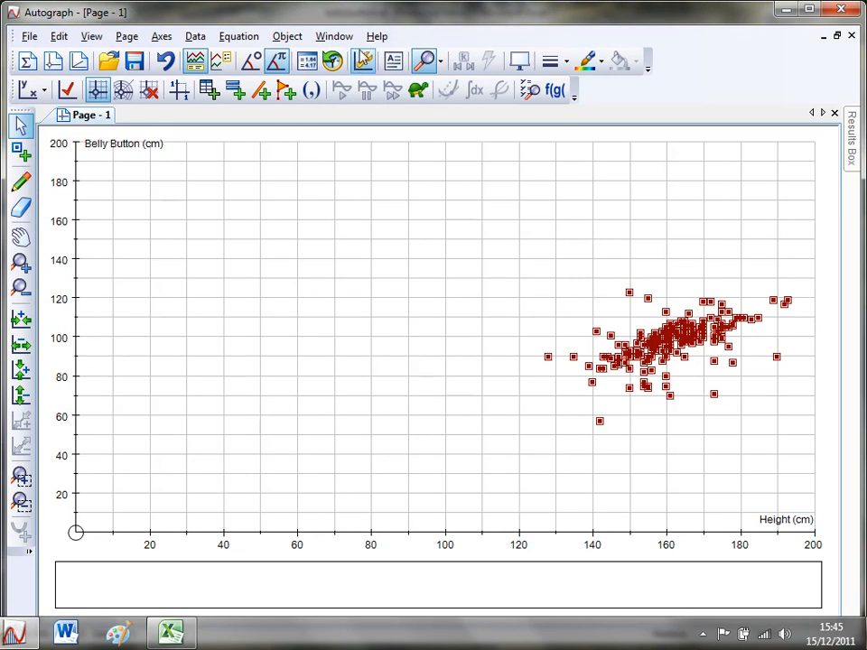
mouse_move(363, 61)
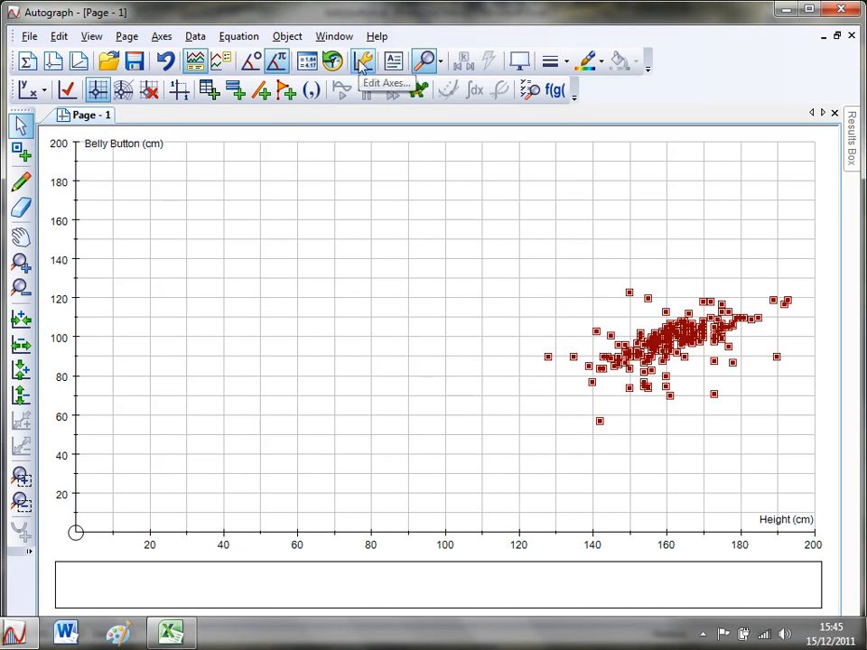
Step: Rescale the axes to x from 120 to 200 and y from 40 to 200
left_click(361, 61)
type("40")
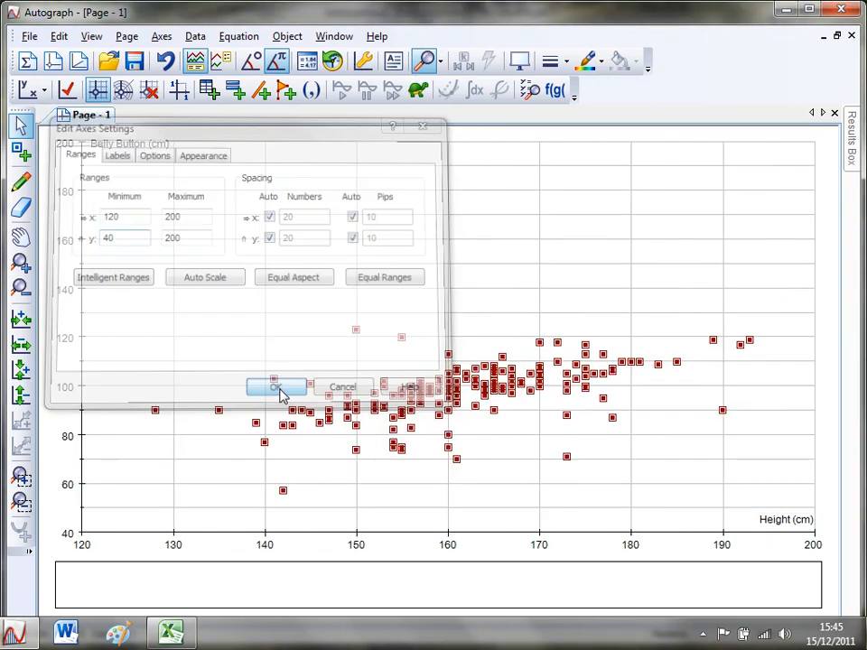
left_click(278, 387)
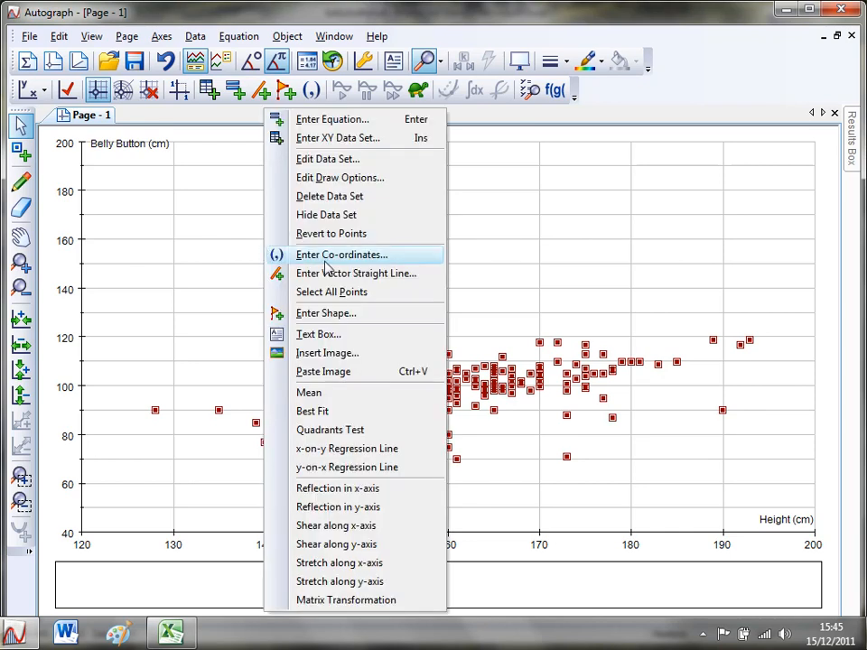
mouse_move(327, 448)
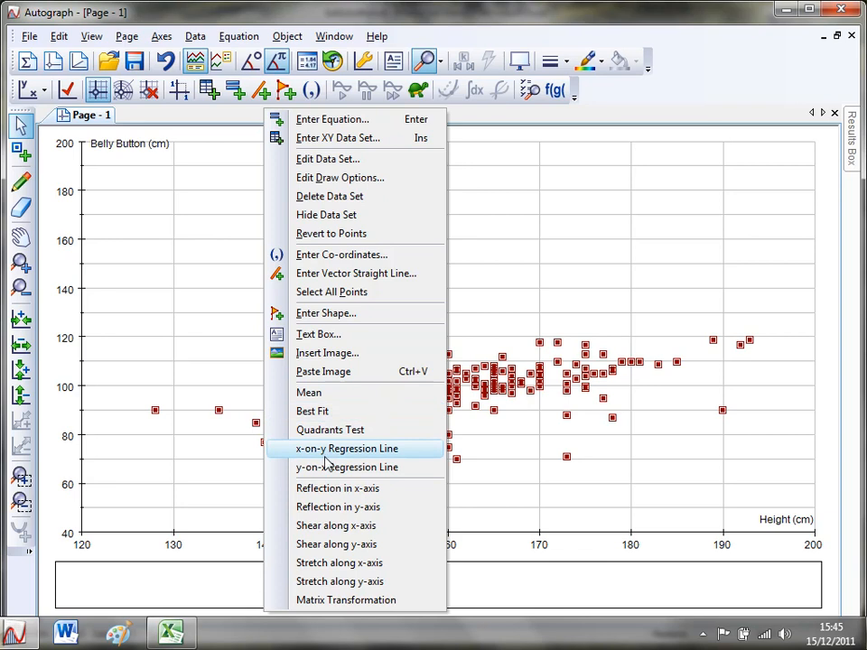
mouse_move(327, 451)
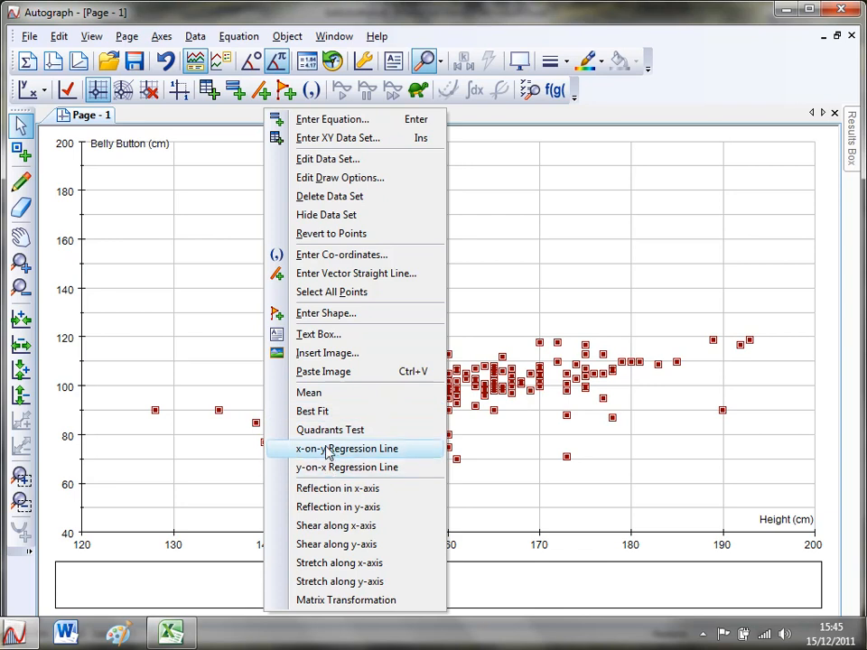
mouse_move(311, 412)
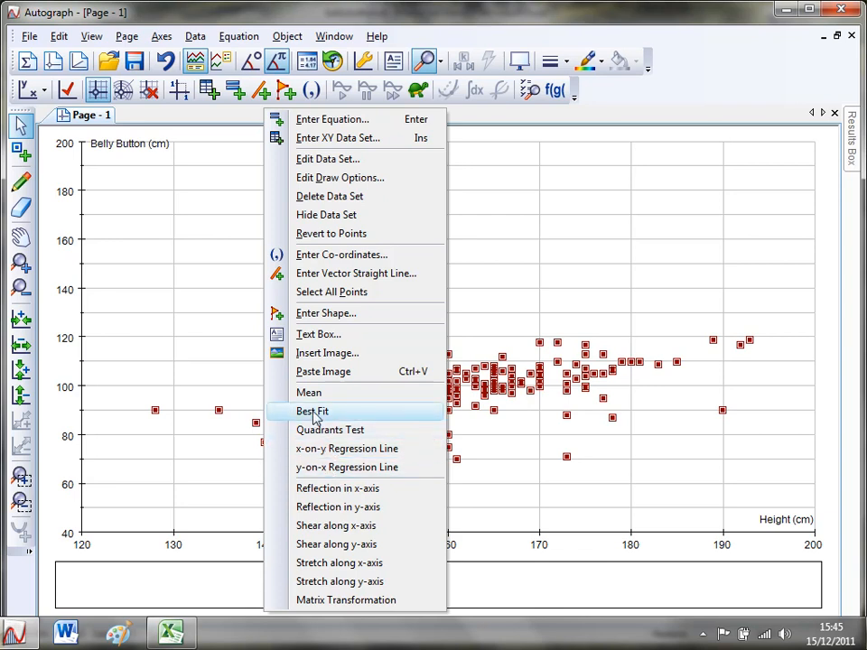
Step: Fit a polynomial of order 1 to give a straight best-fit line through the scatter
left_click(310, 412)
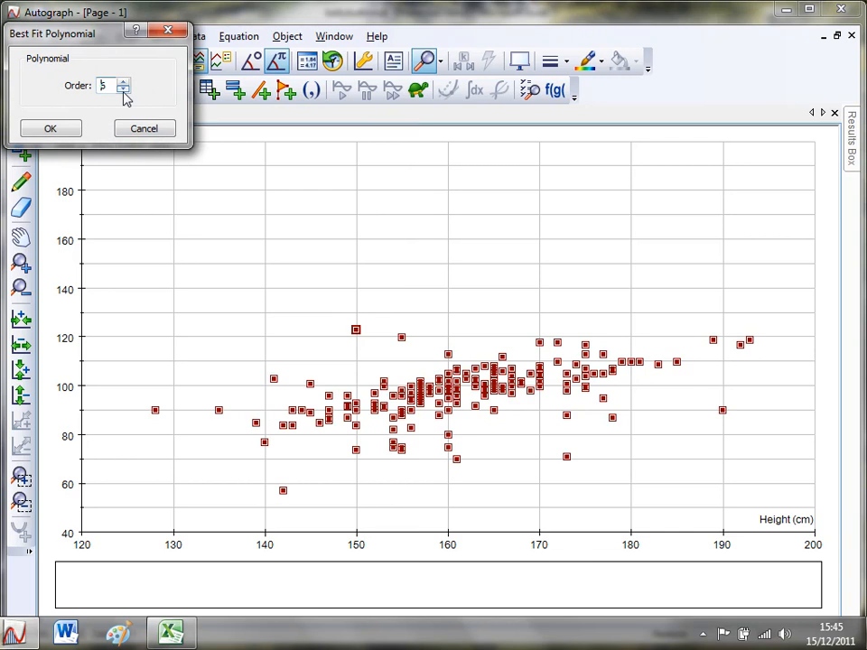
left_click(123, 90)
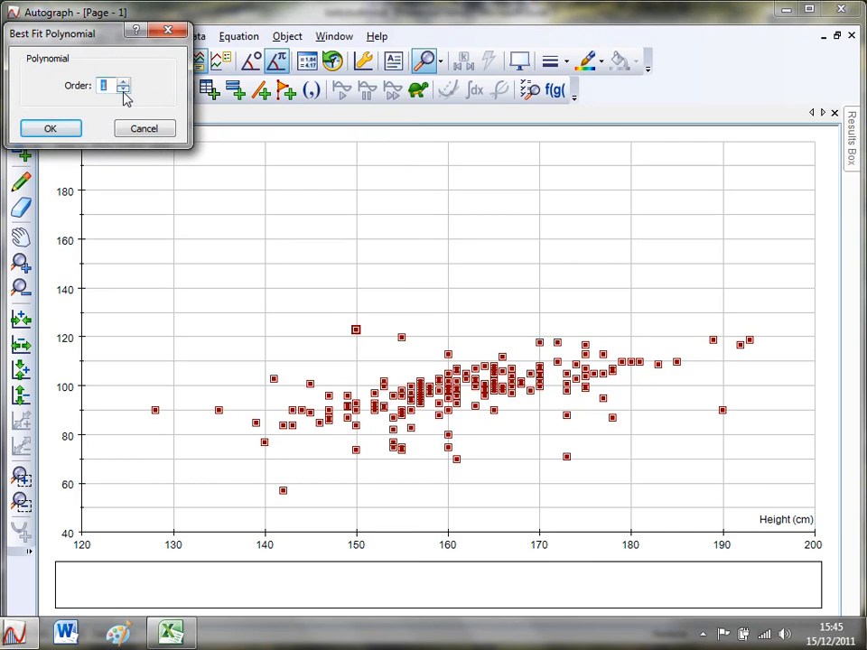
left_click(51, 126)
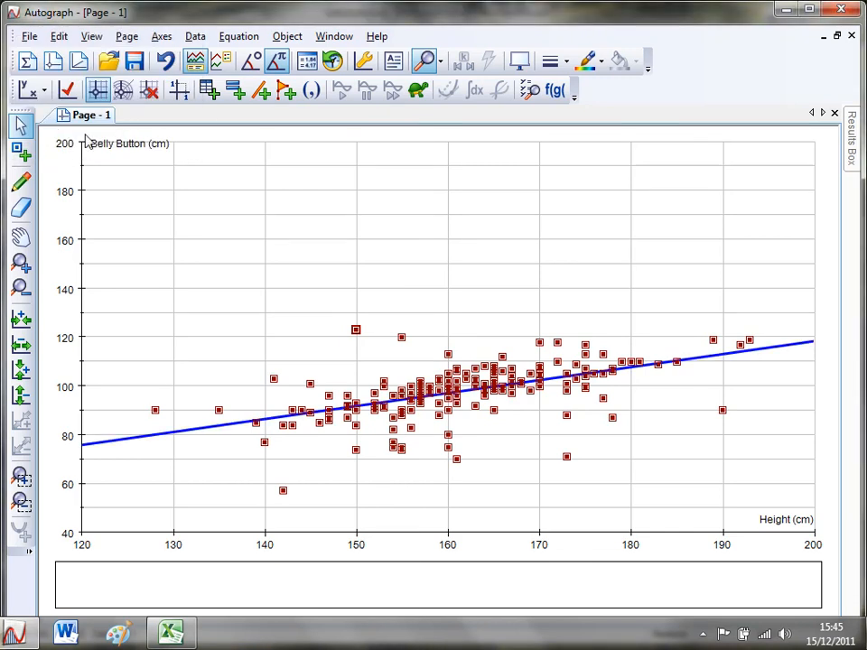
mouse_move(202, 329)
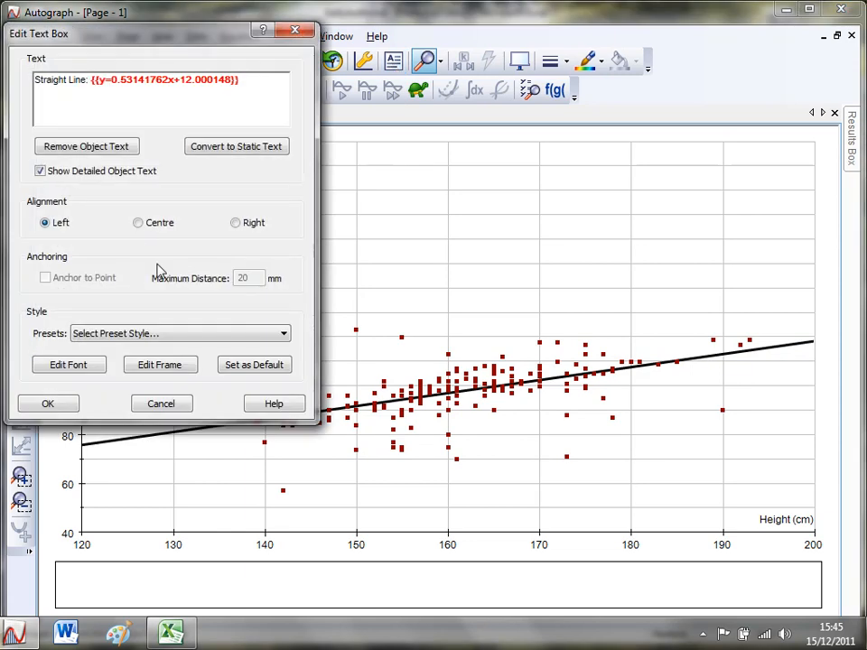
Step: Style the equation label y=0.53141762x+12.000148 with the Ice Blue preset
left_click(172, 333)
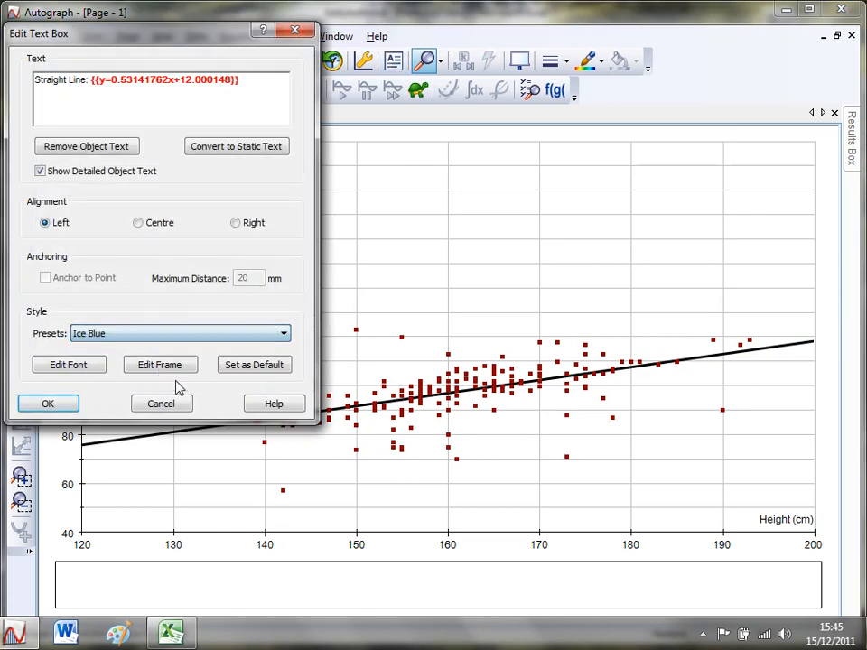
left_click(47, 402)
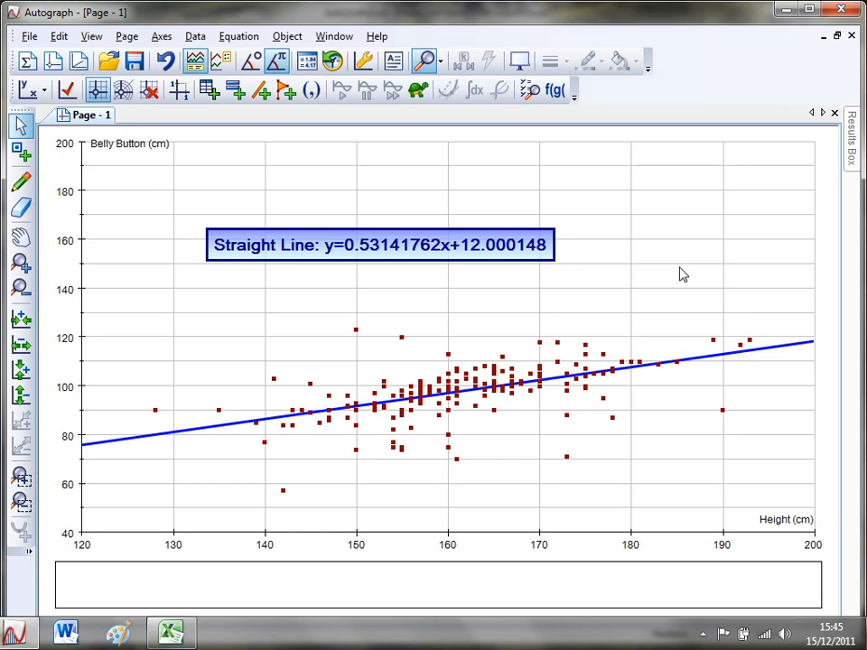
mouse_move(191, 155)
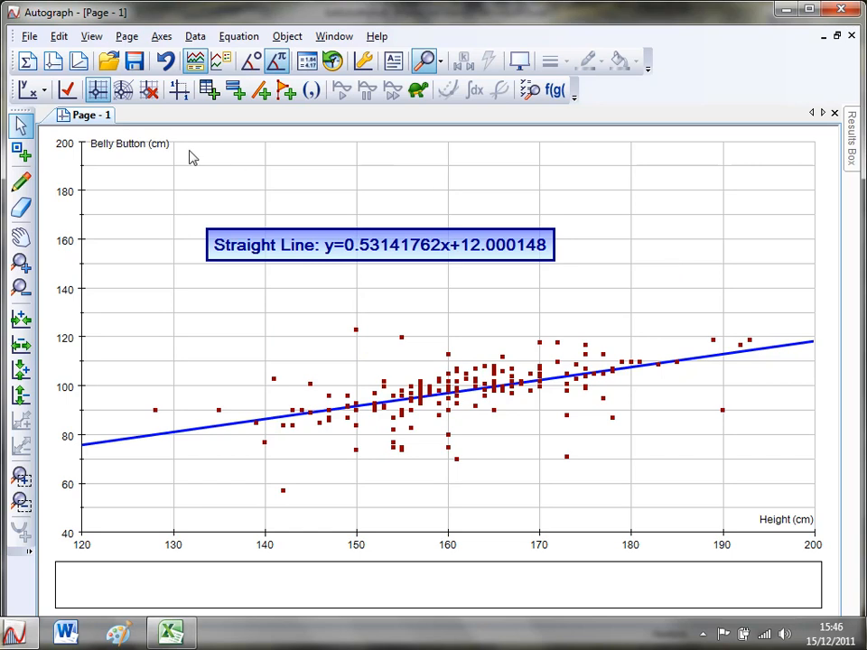
mouse_move(53, 61)
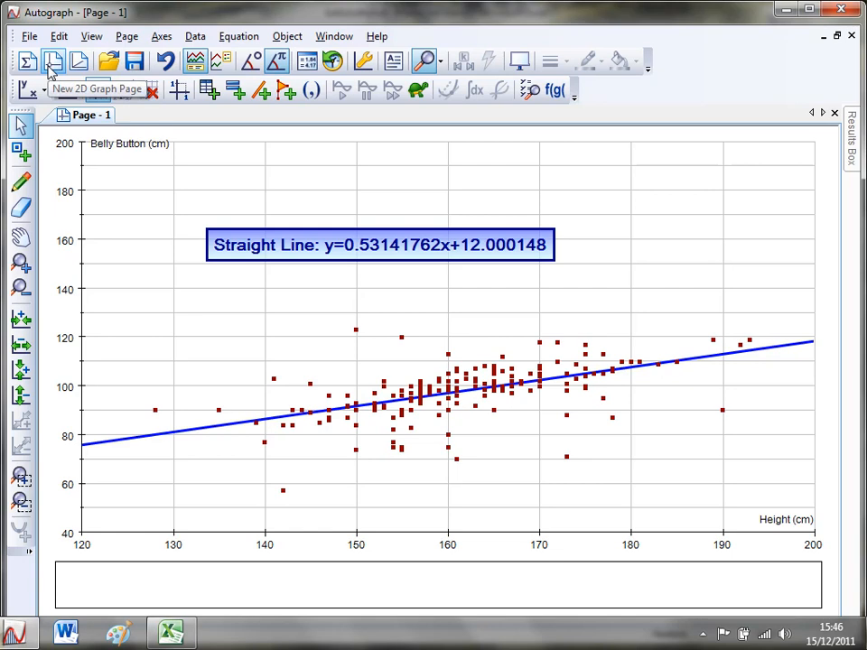
Step: Create a second 2D graph page and select all ten rise-and-fall points on it
left_click(53, 62)
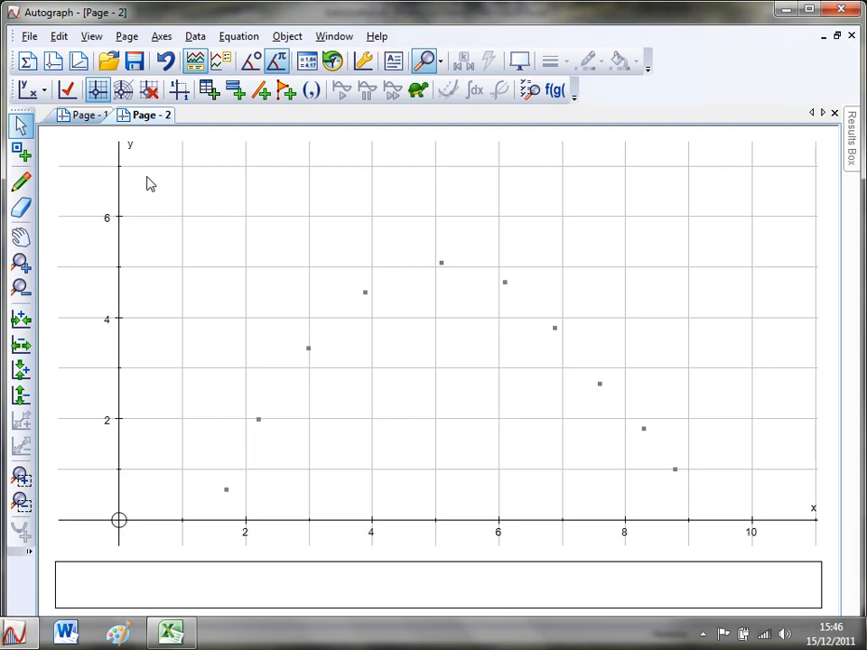
left_click_drag(152, 174, 513, 468)
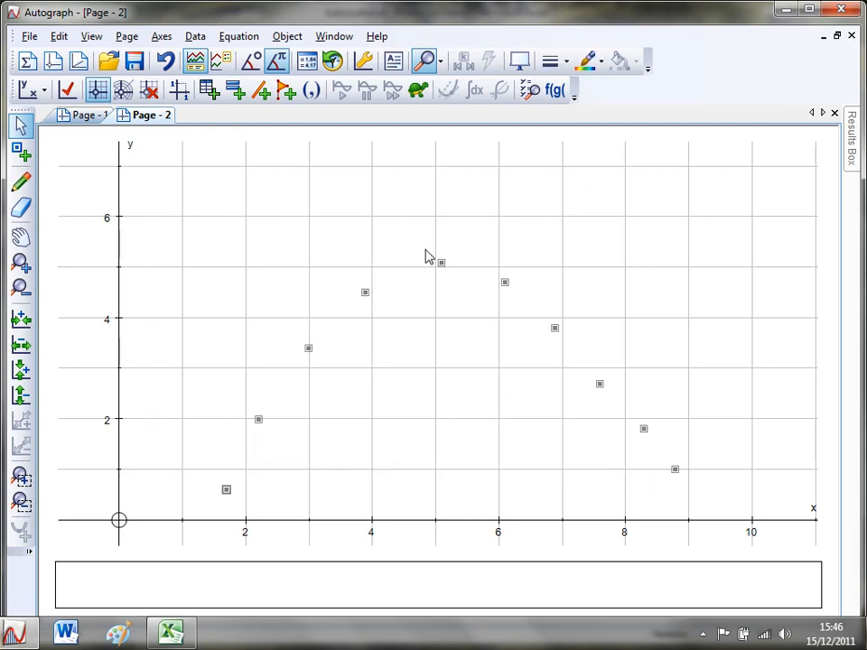
right_click(430, 257)
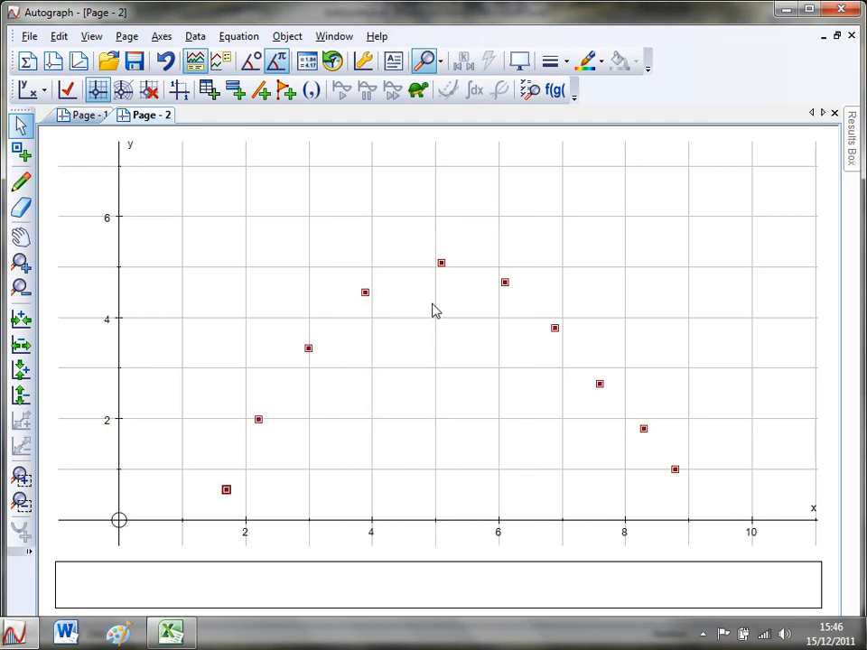
mouse_move(303, 268)
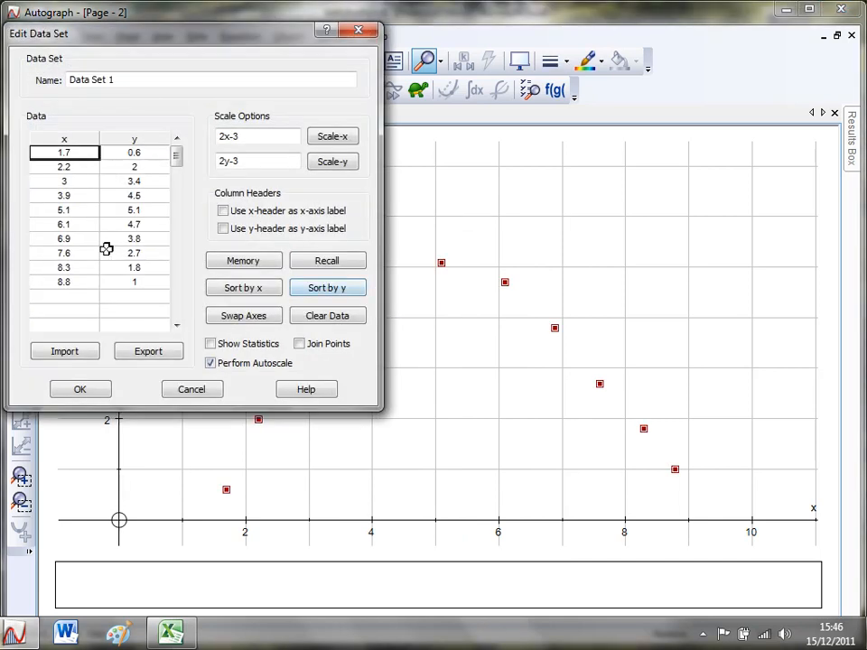
Step: Apply the edited data set scaling so both axes run 0 to 10
left_click(79, 388)
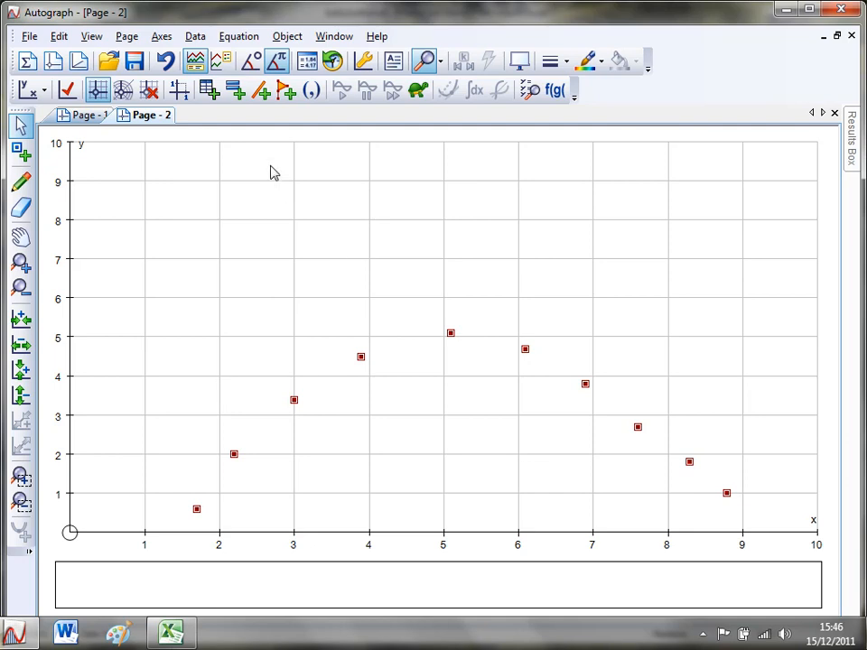
Step: Fit a second-order polynomial curve through the ten points, peaking near x = 5
right_click(275, 174)
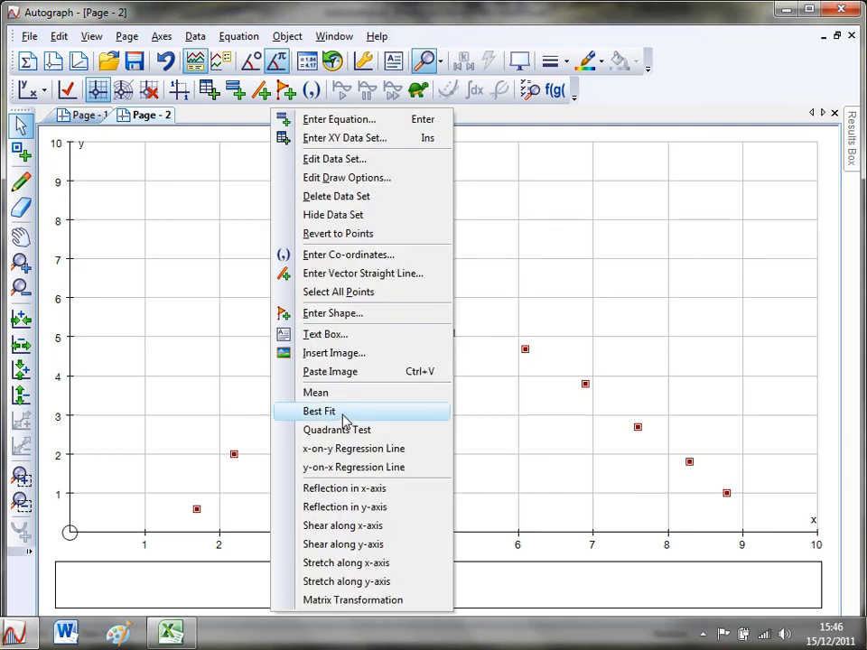
left_click(318, 412)
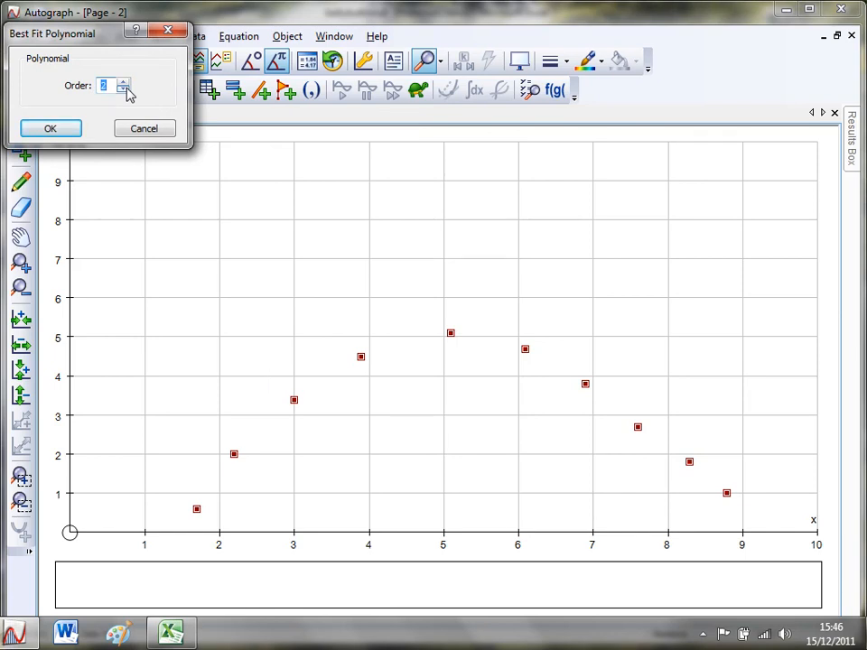
left_click(50, 127)
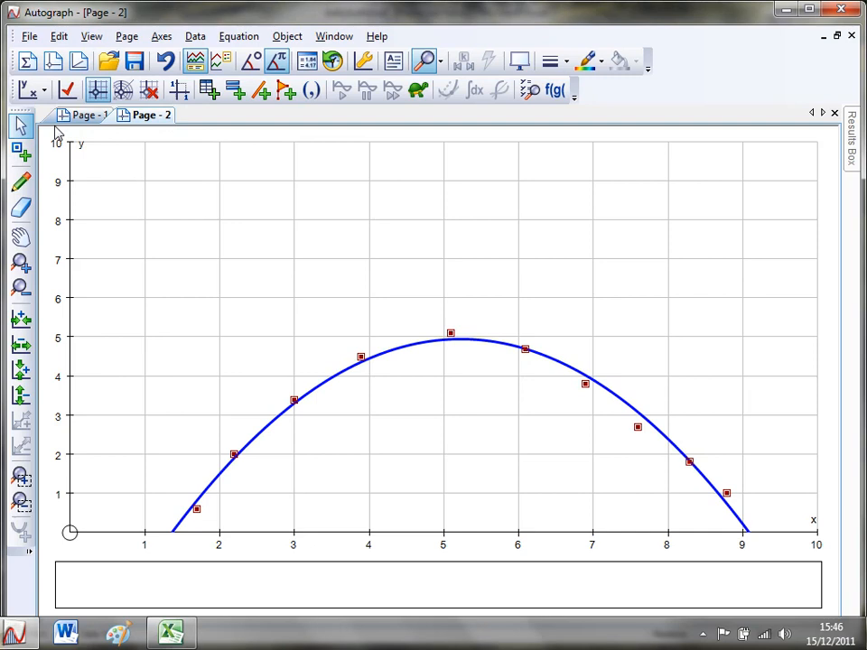
mouse_move(350, 372)
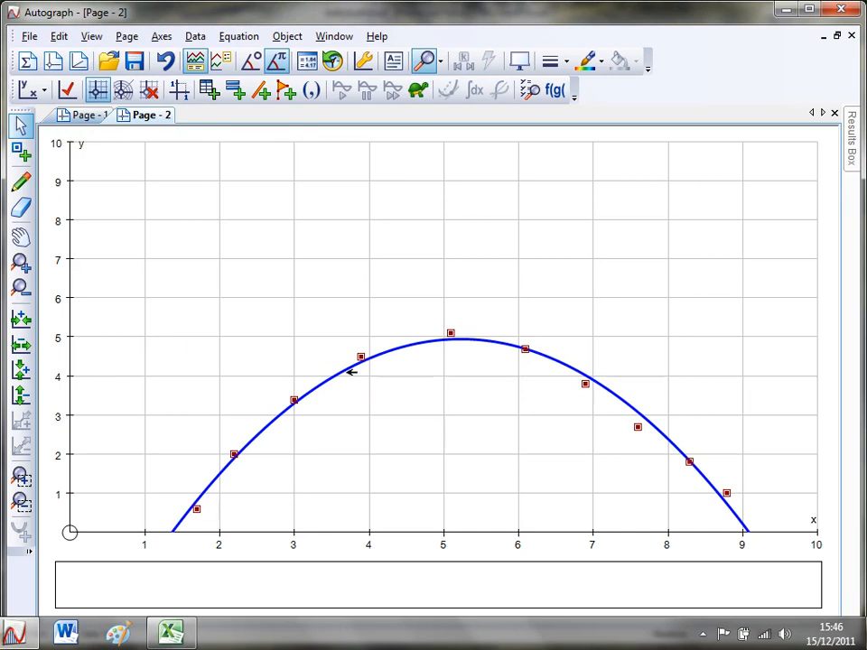
Step: Label the curve with y = −0.33197656x² + 3.4672635x − 4.1095932 in the Colourful preset box
left_click(392, 62)
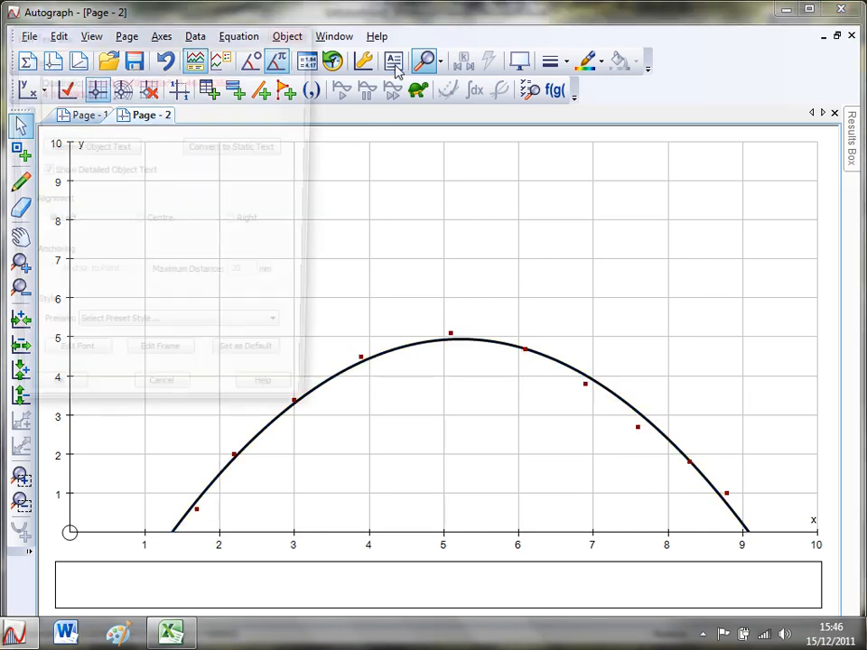
left_click(177, 332)
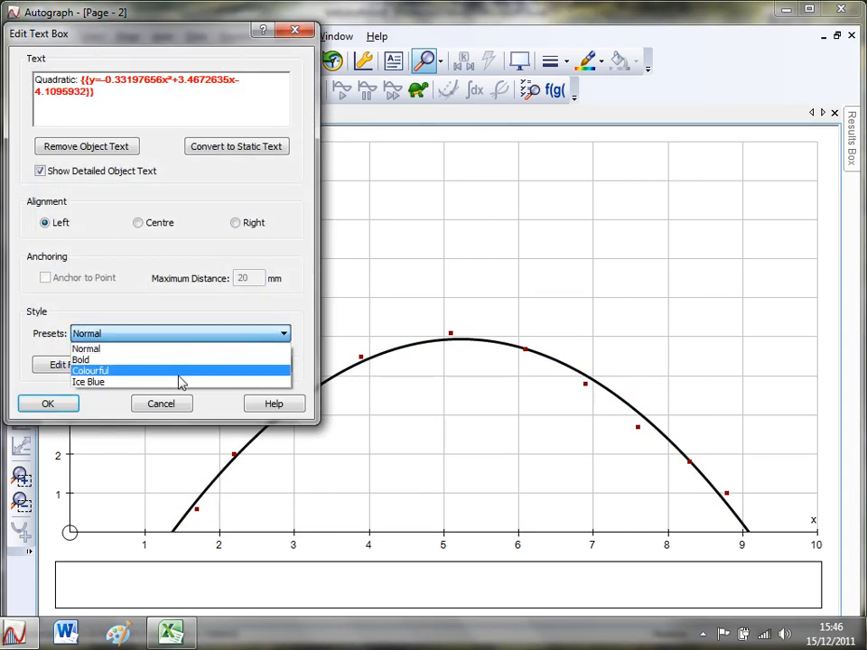
left_click(47, 405)
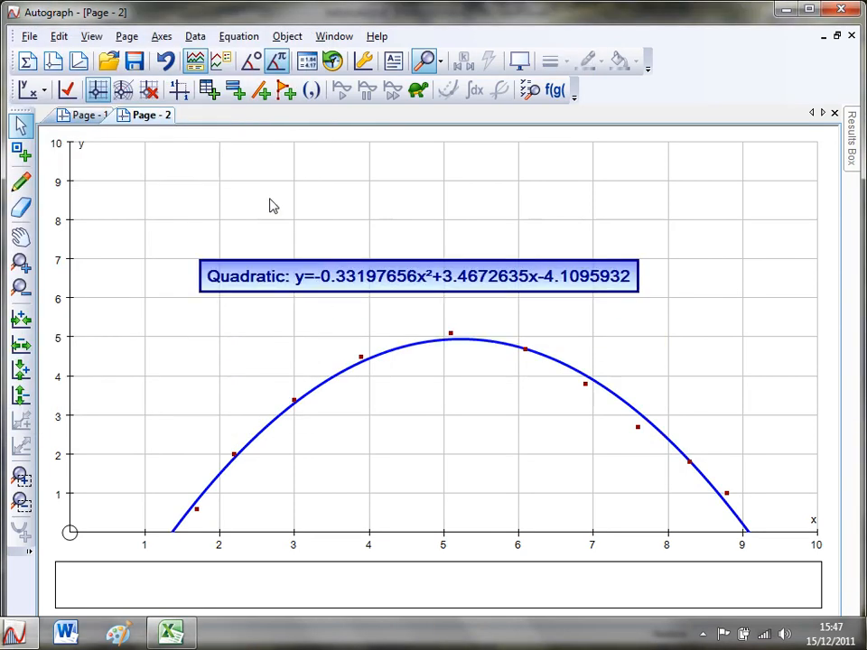
mouse_move(197, 267)
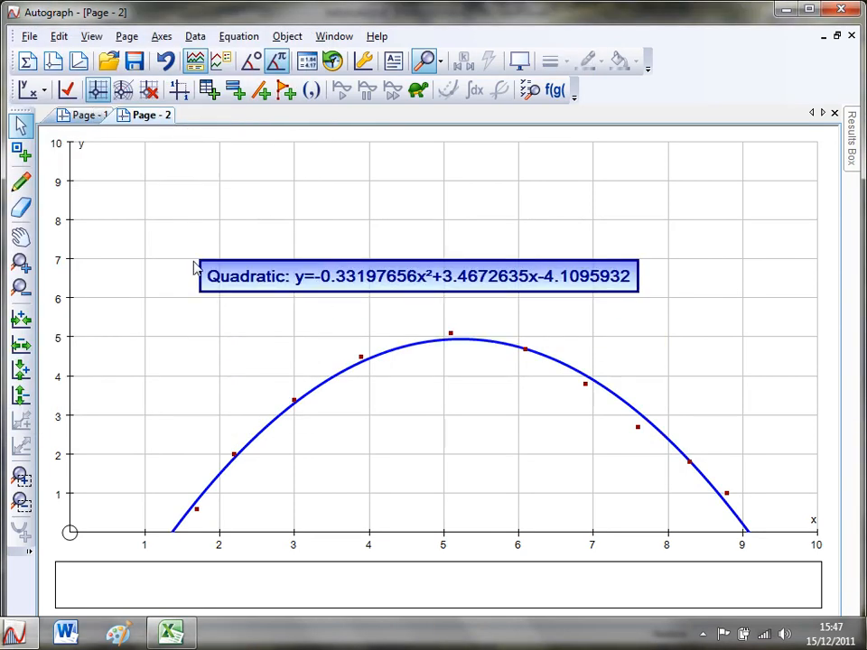
mouse_move(253, 146)
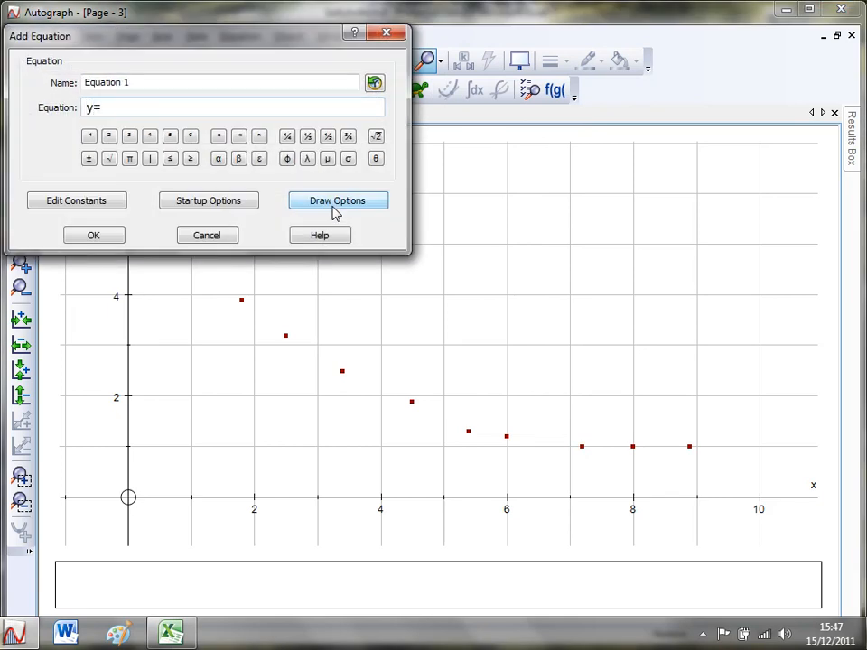
Step: Enter and plot the equation y=ae^(-bx)+c beside the falling points
type("ae")
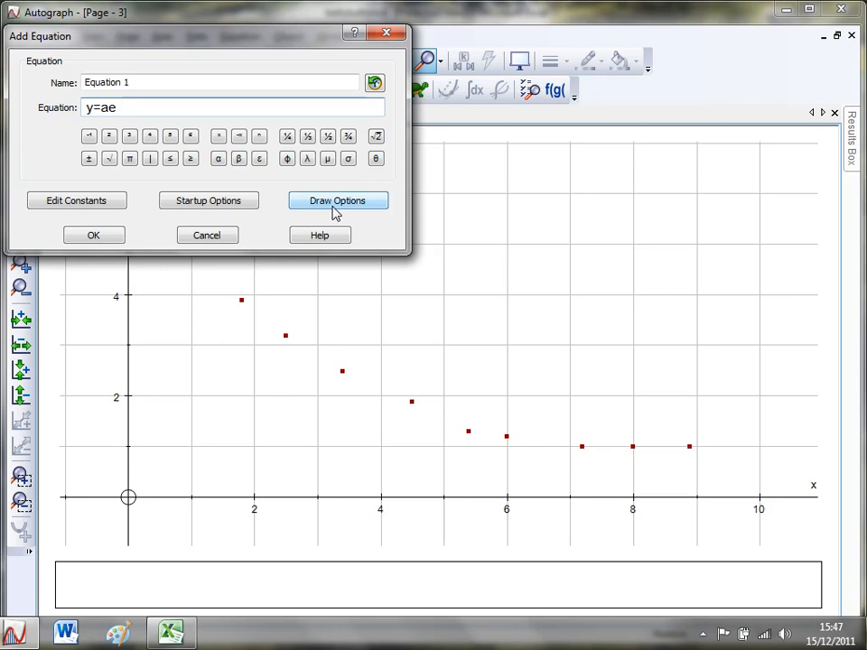
type("^")
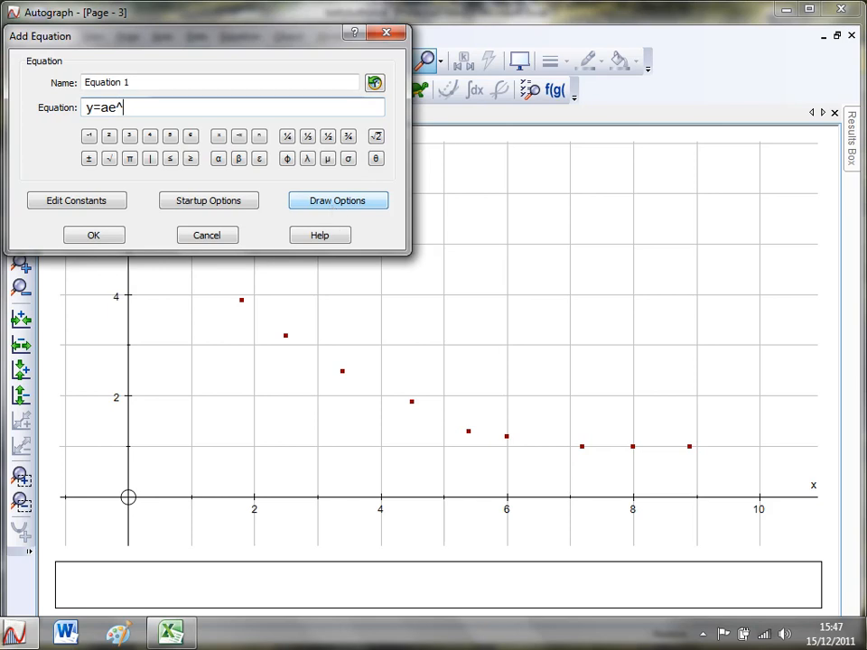
type("(-")
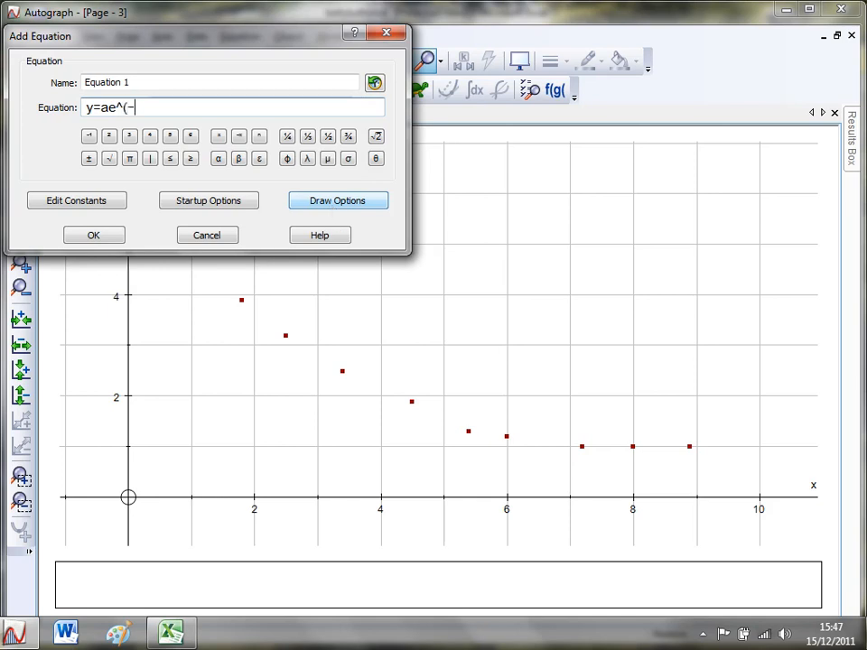
type("bx")
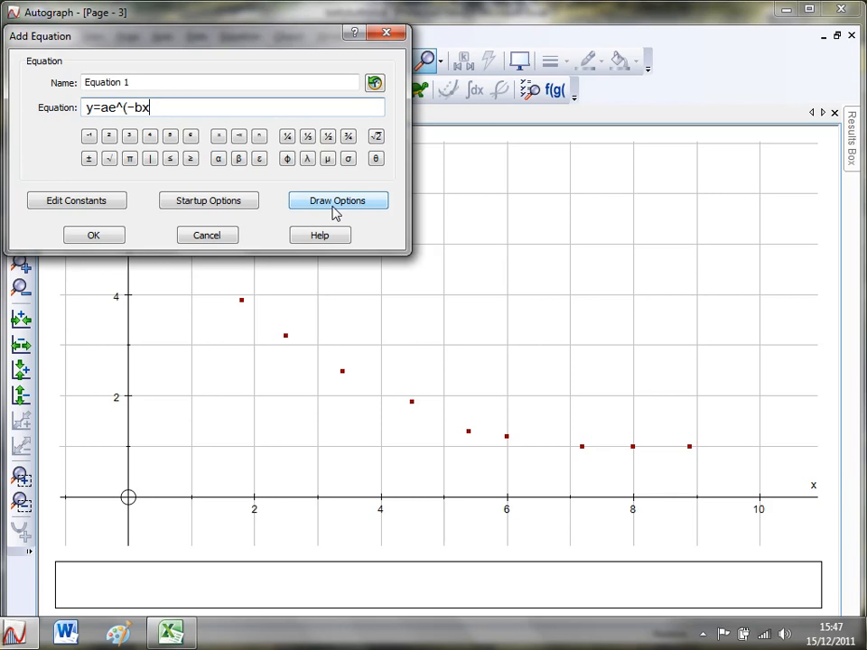
type("+c")
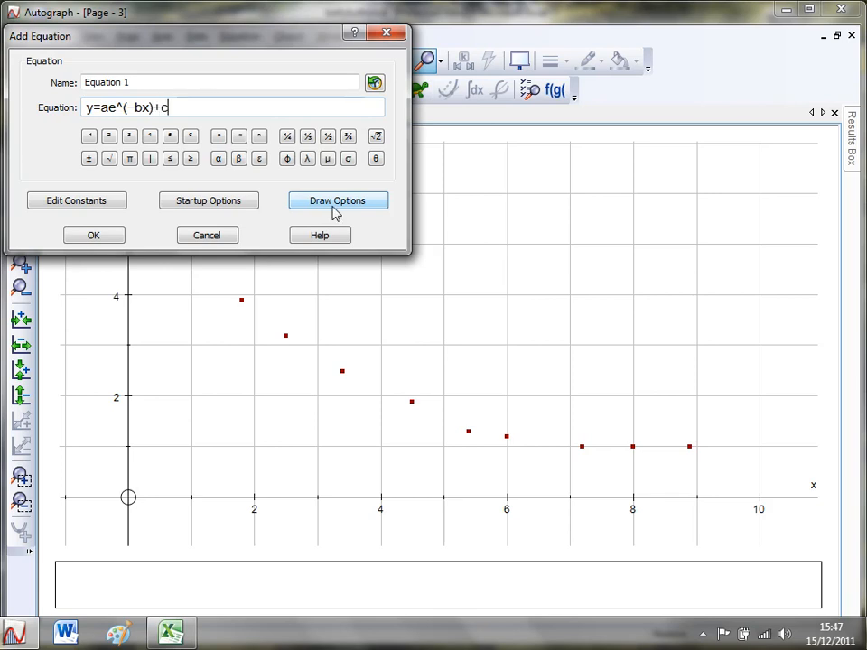
mouse_move(124, 280)
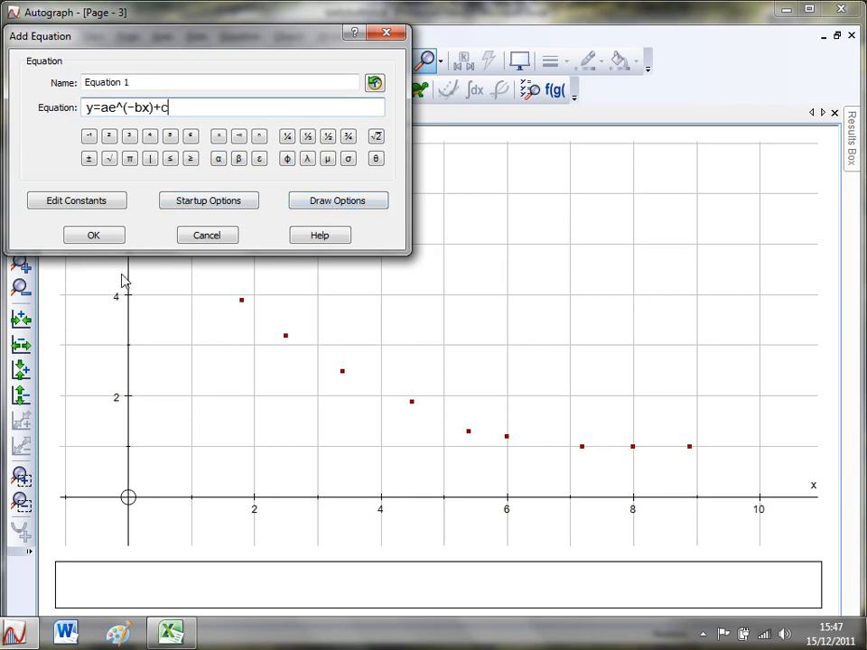
left_click(93, 235)
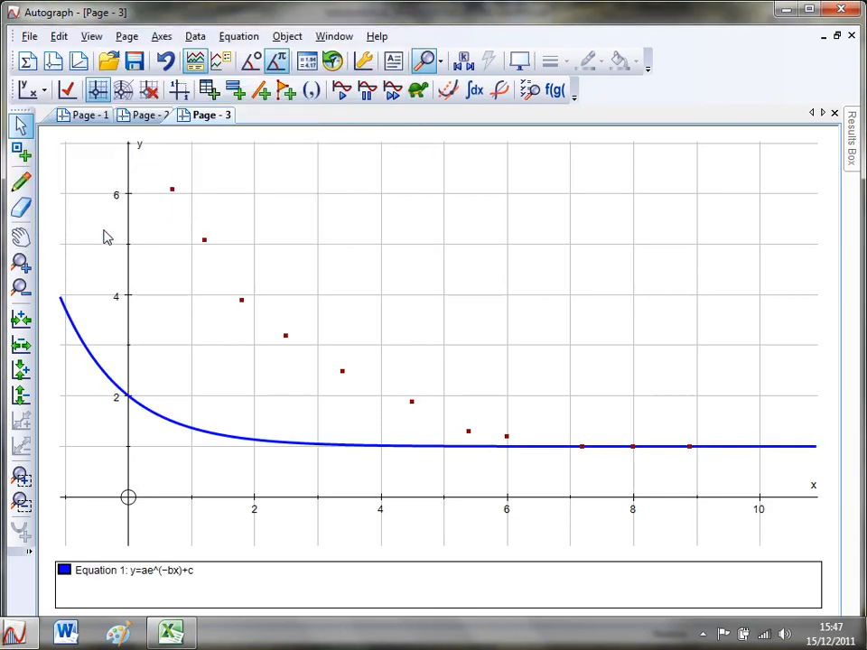
mouse_move(251, 378)
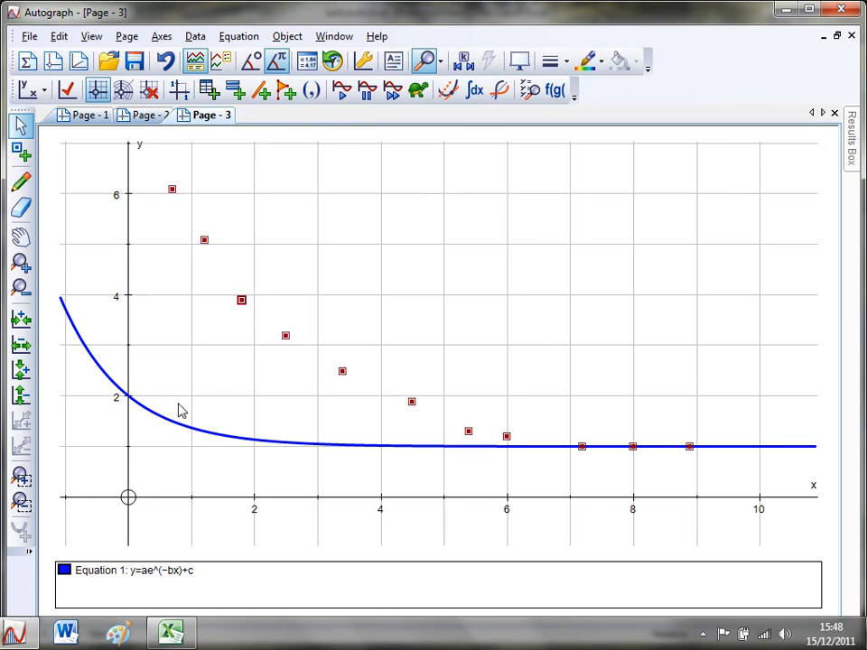
Step: Best-fit the exponential curve to the Page 3 points, giving a≈2.9, b≈0.44, c≈0.98
left_click(163, 419)
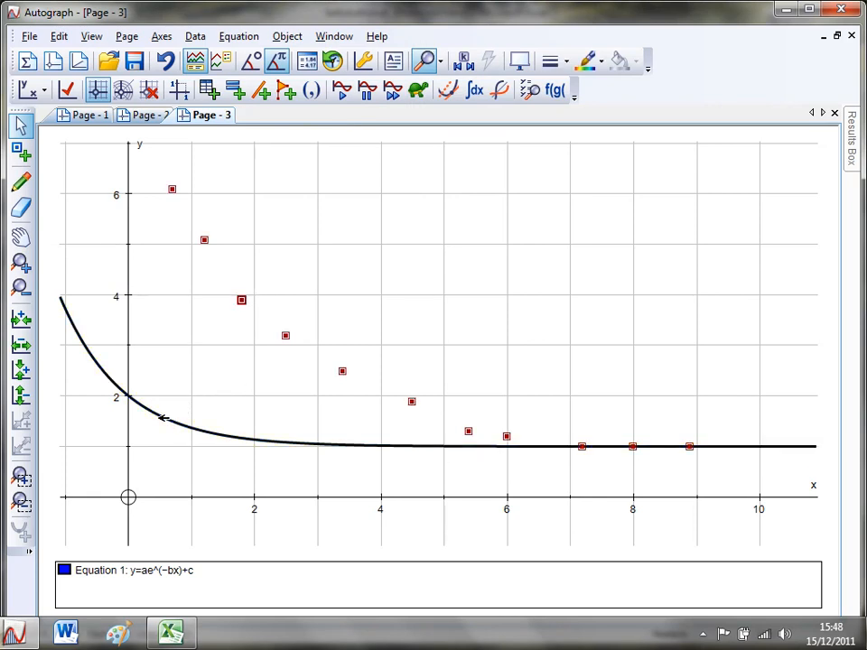
right_click(438, 181)
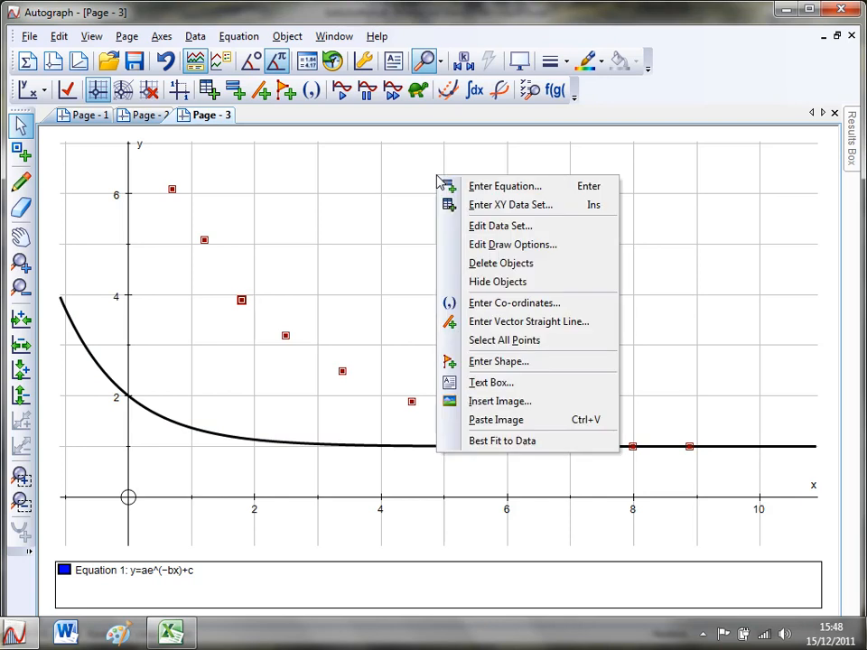
mouse_move(499, 401)
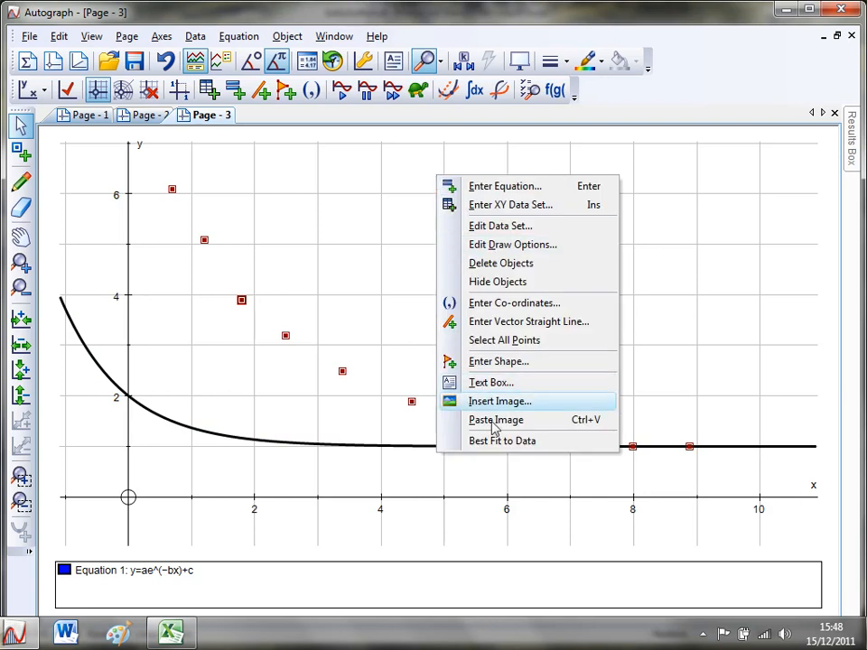
left_click(502, 441)
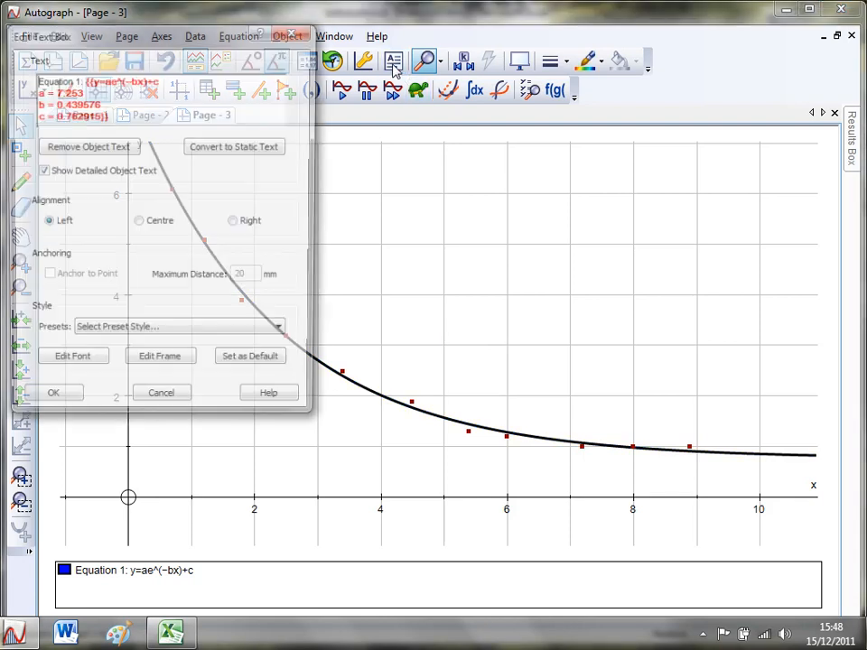
Step: Apply the Colourful preset to the curve's equation label in Edit Text Box
left_click(278, 325)
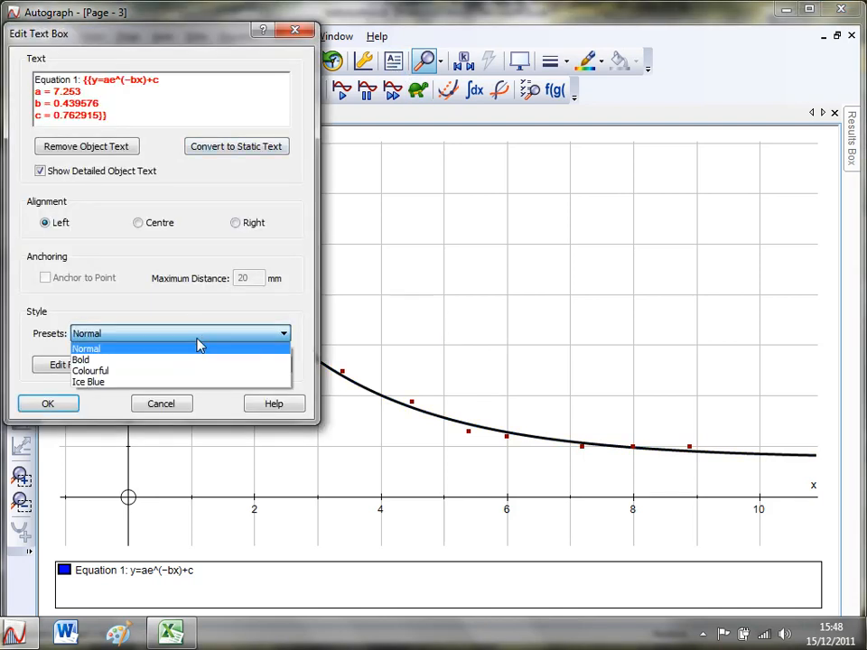
left_click(47, 405)
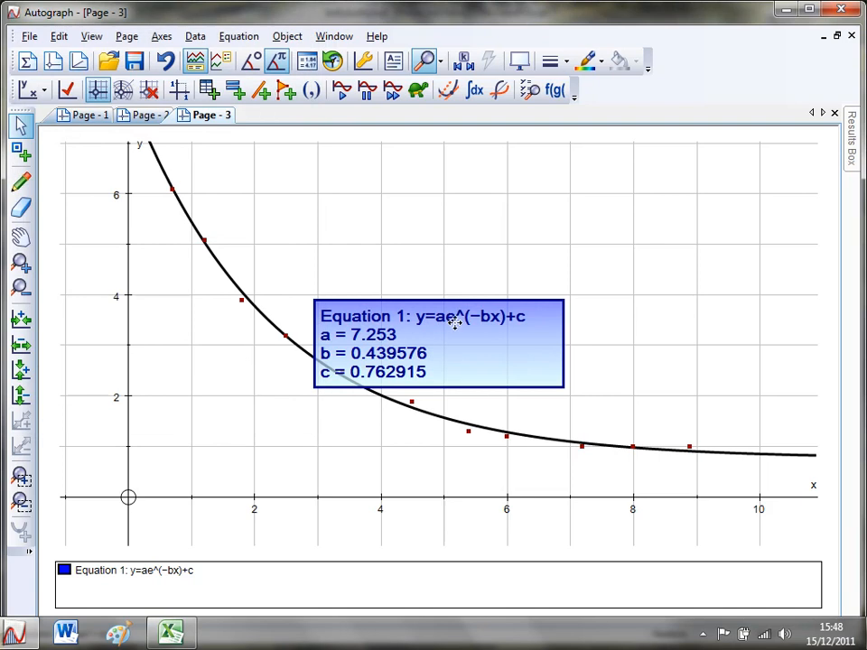